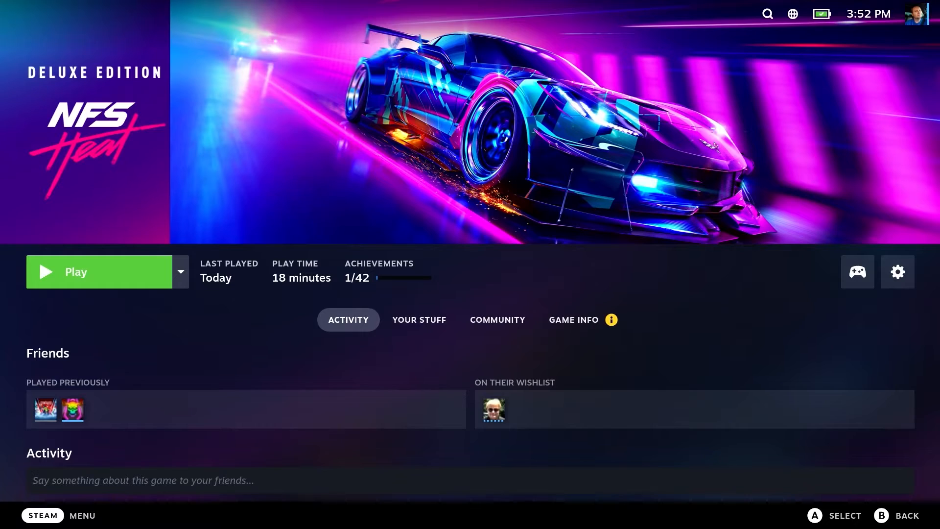
Launch Need for Speed Heat from its library page to reach the EA welcome screen
click(99, 271)
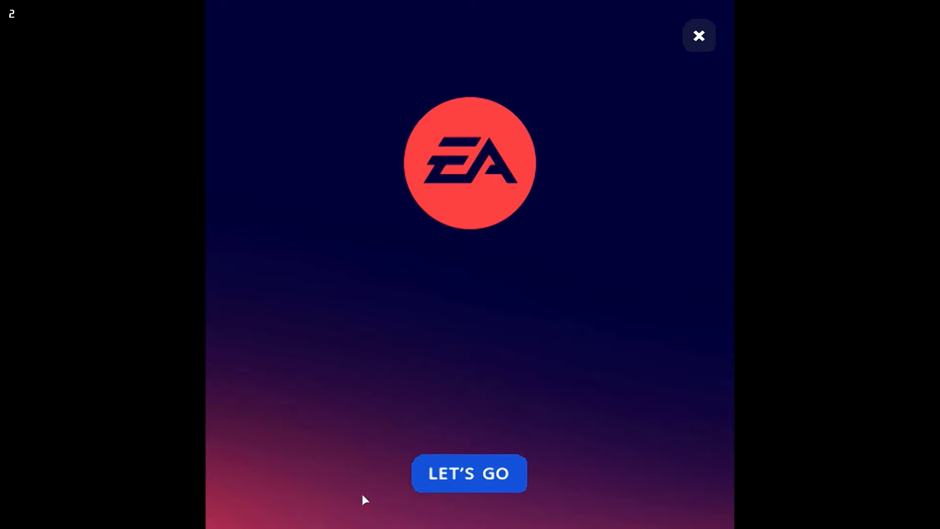
Continue past the EA app welcome splash with LET'S GO
click(469, 474)
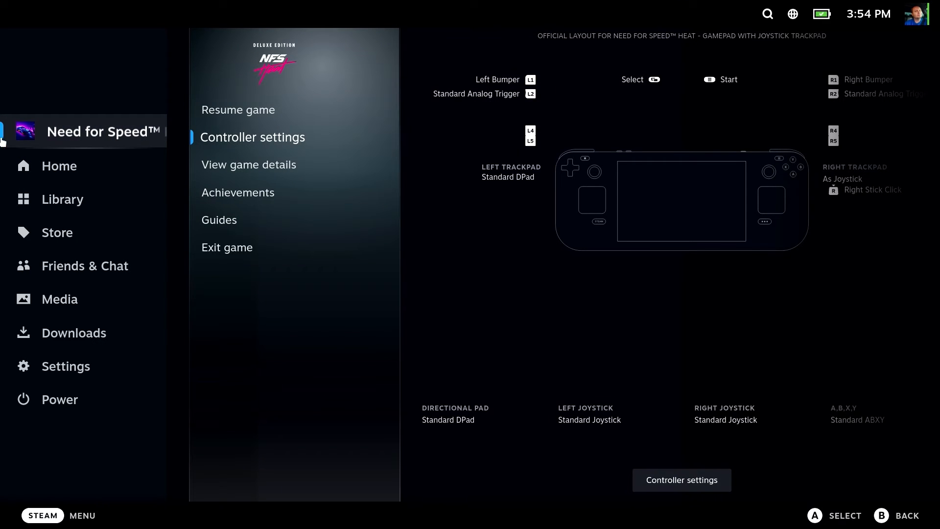
Exit Need for Speed Heat and force Proton Experimental in its compatibility properties
click(227, 247)
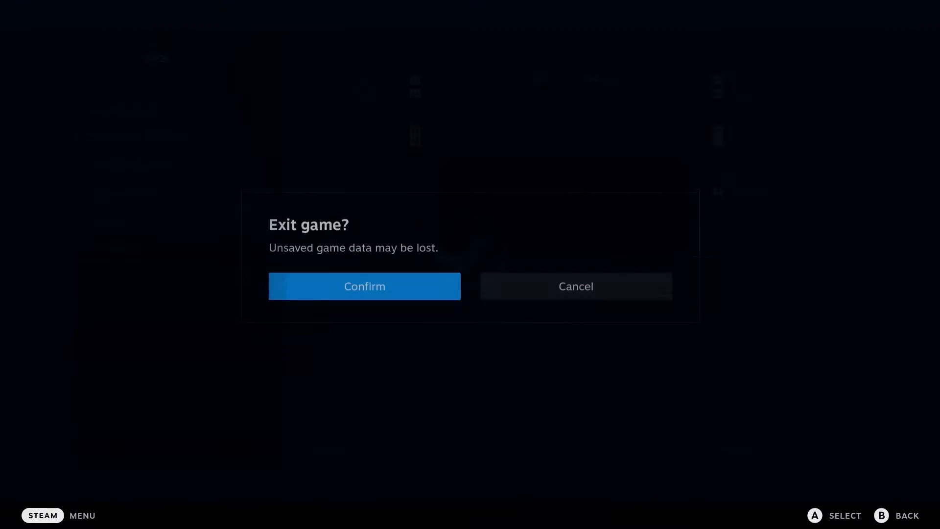
click(364, 286)
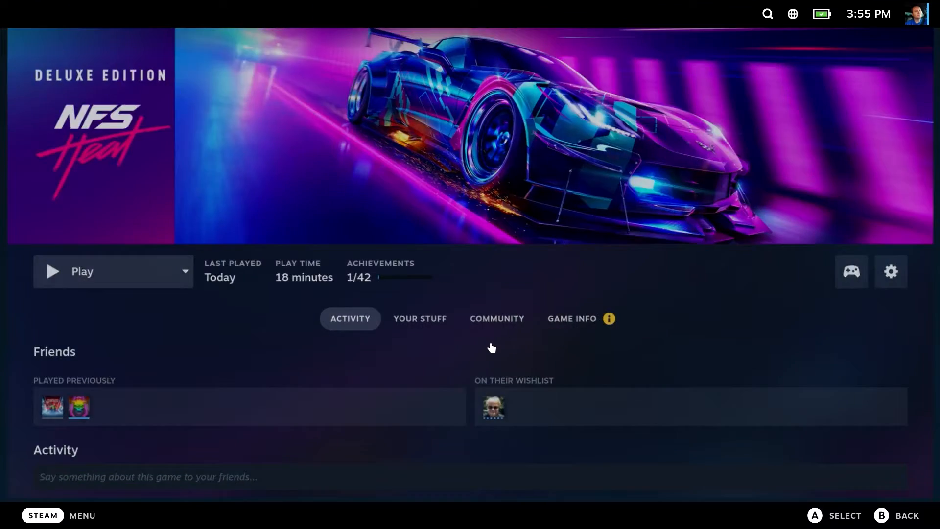
click(892, 271)
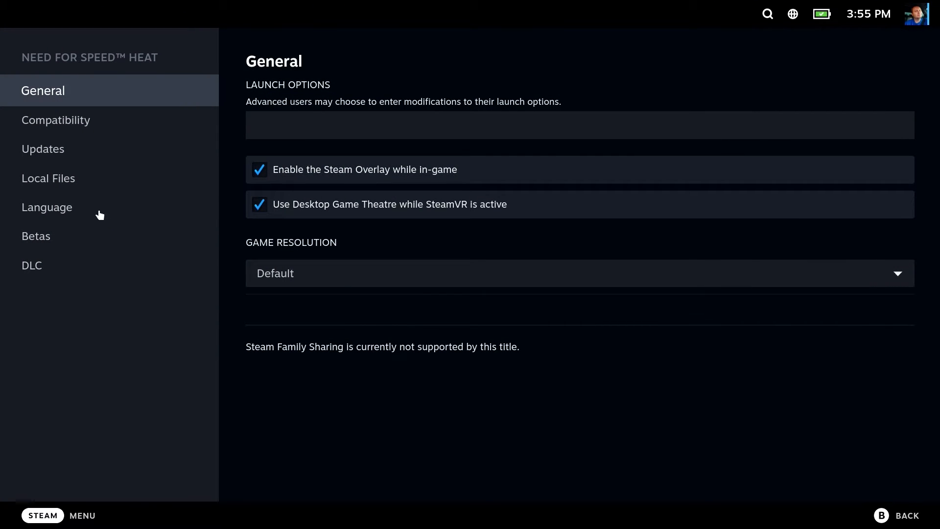
click(58, 120)
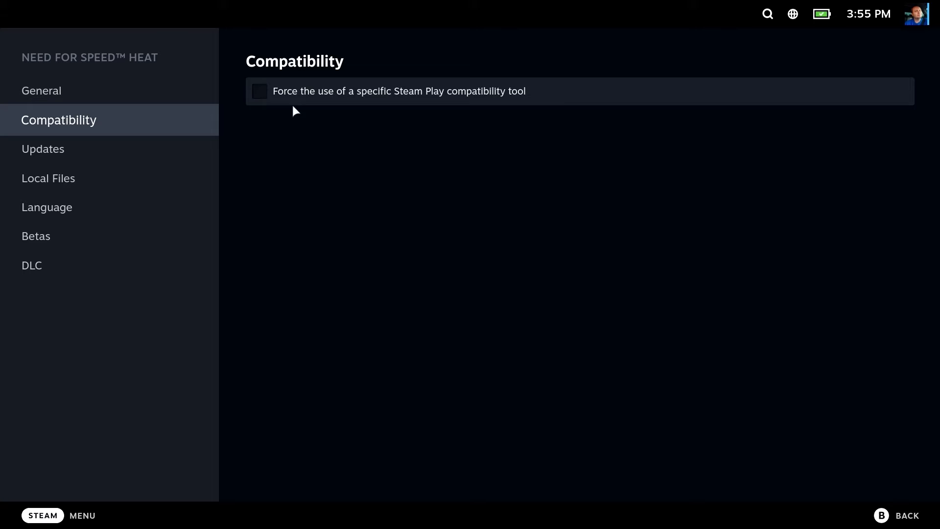
click(259, 91)
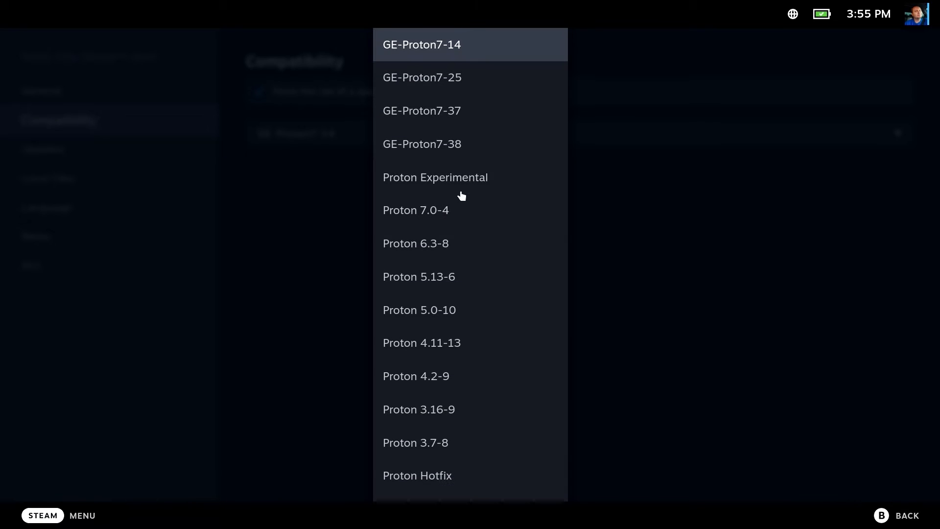
click(435, 177)
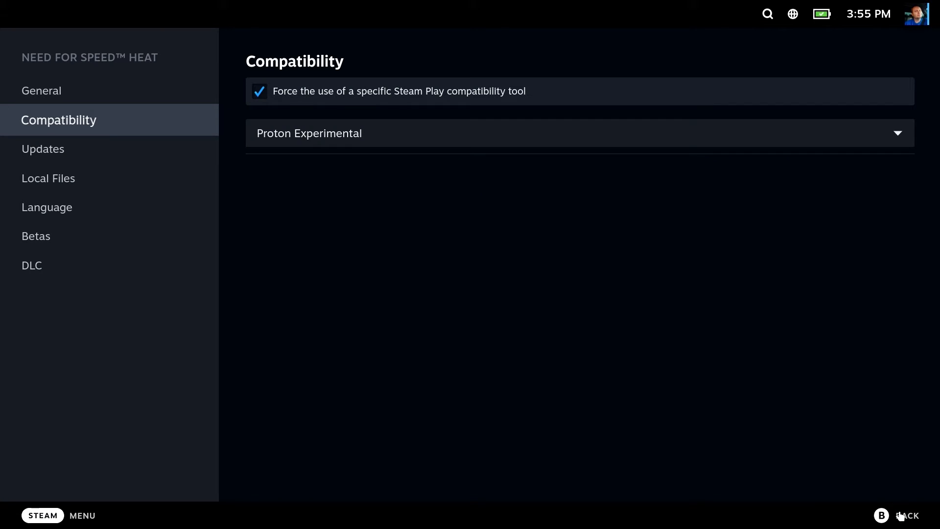
mouse_move(903, 498)
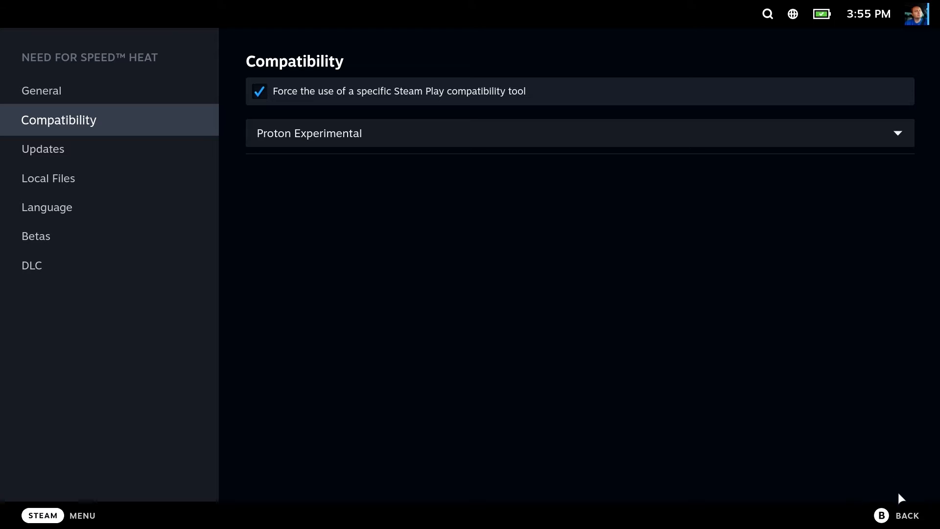
Leave Properties, glance at completed downloads, and return to the Need for Speed Heat page
click(907, 515)
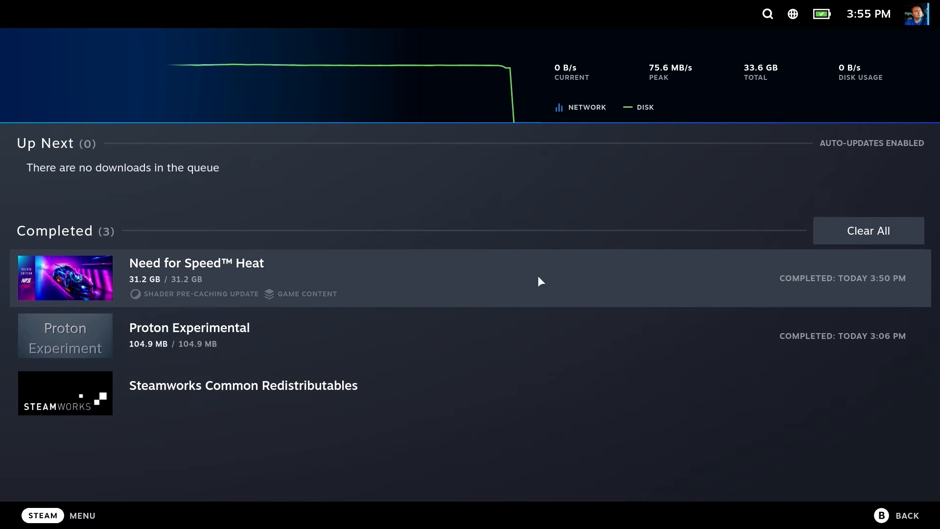
mouse_move(624, 357)
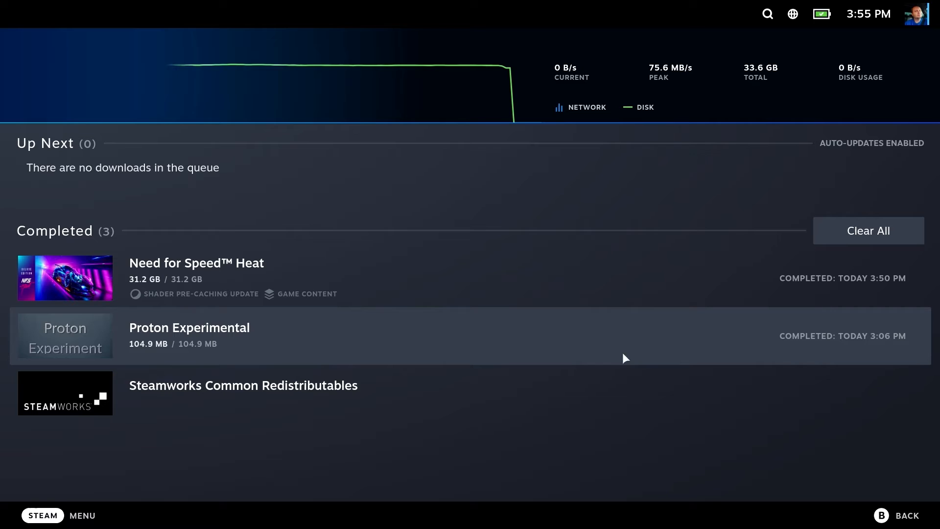
mouse_move(430, 365)
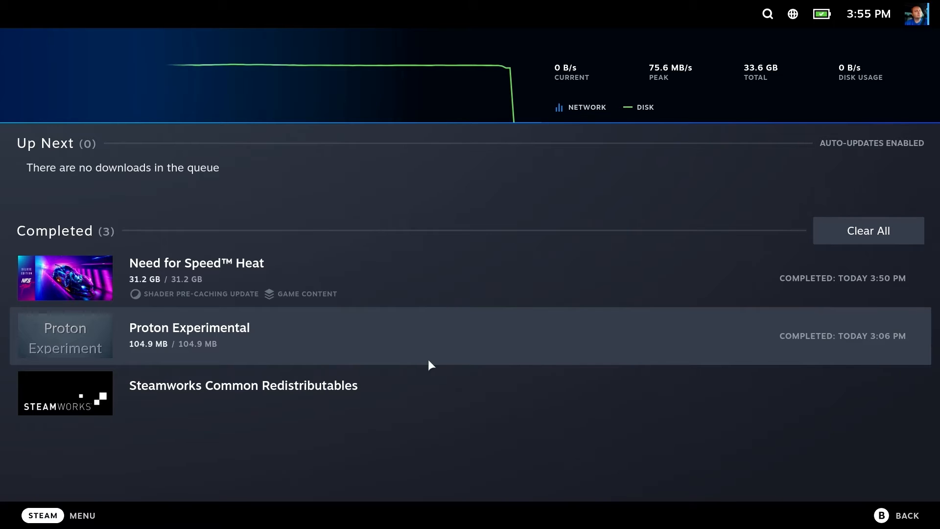
mouse_move(104, 354)
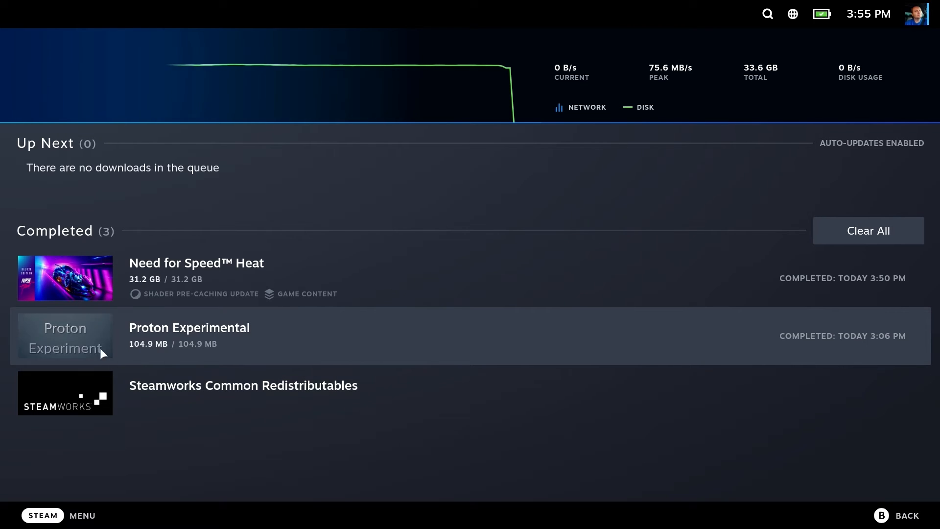
mouse_move(542, 334)
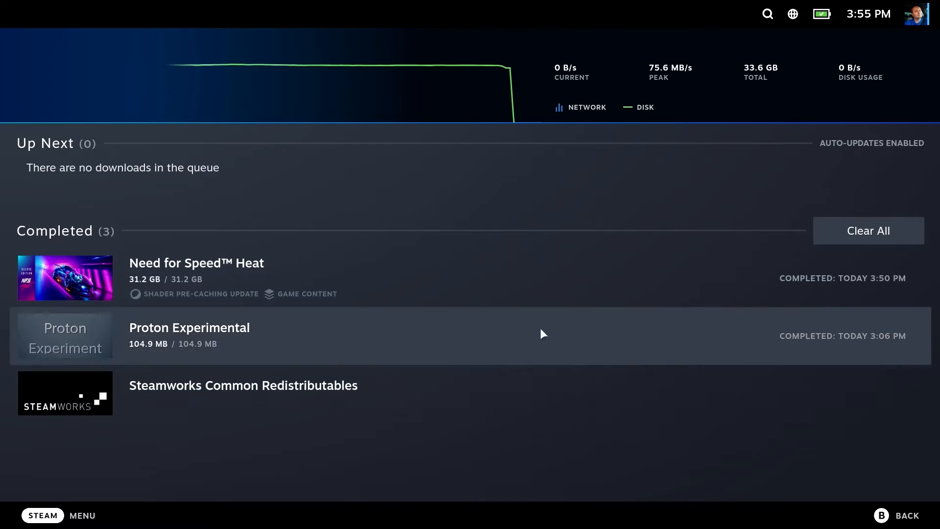
click(196, 263)
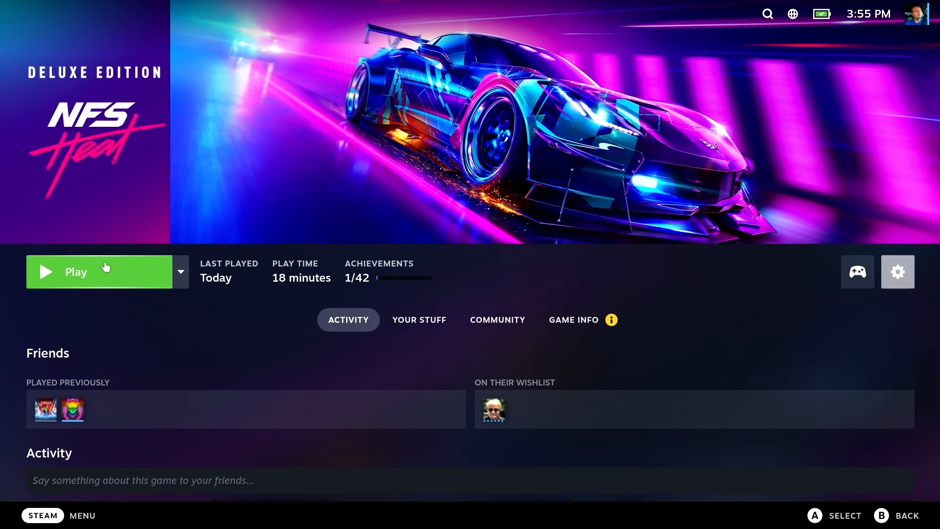
Relaunch Need for Speed Heat and wait through EA screens until the User Agreement
click(77, 272)
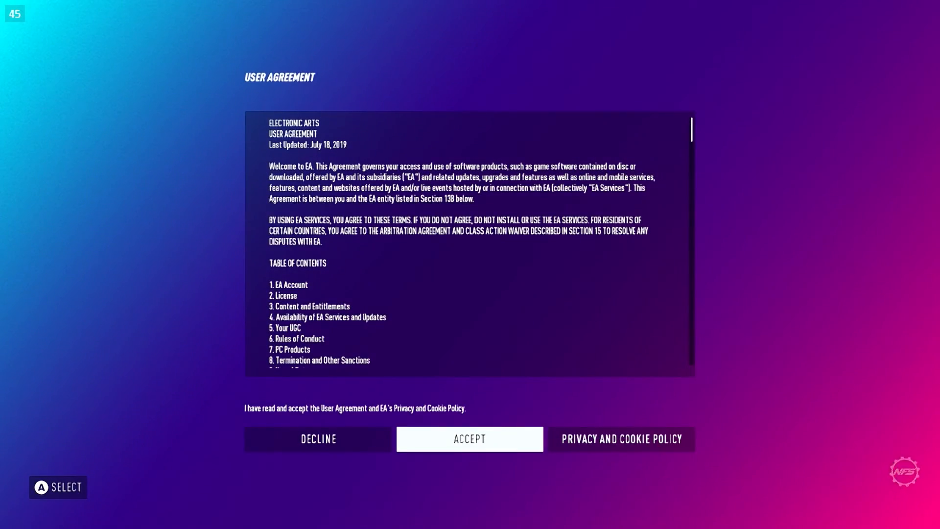
Accept EA's User Agreement and choose MEDIUM difficulty
click(470, 438)
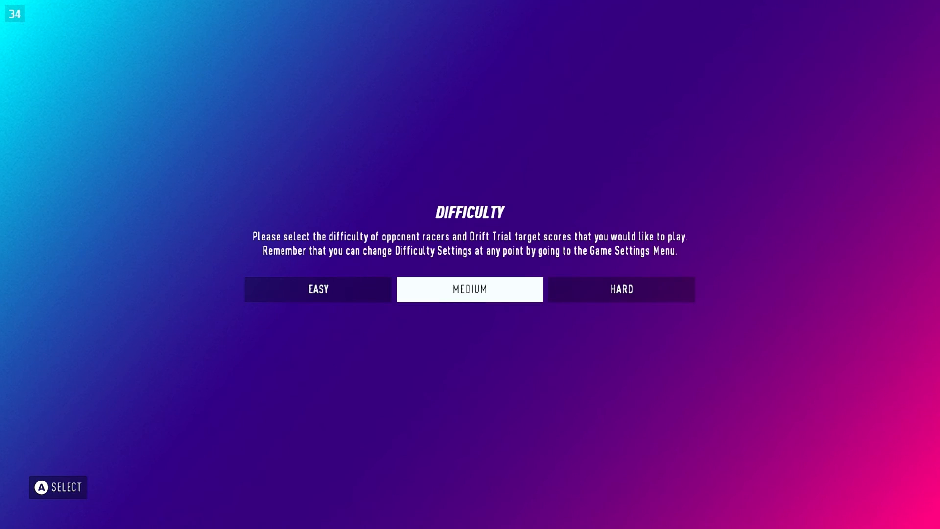
click(470, 289)
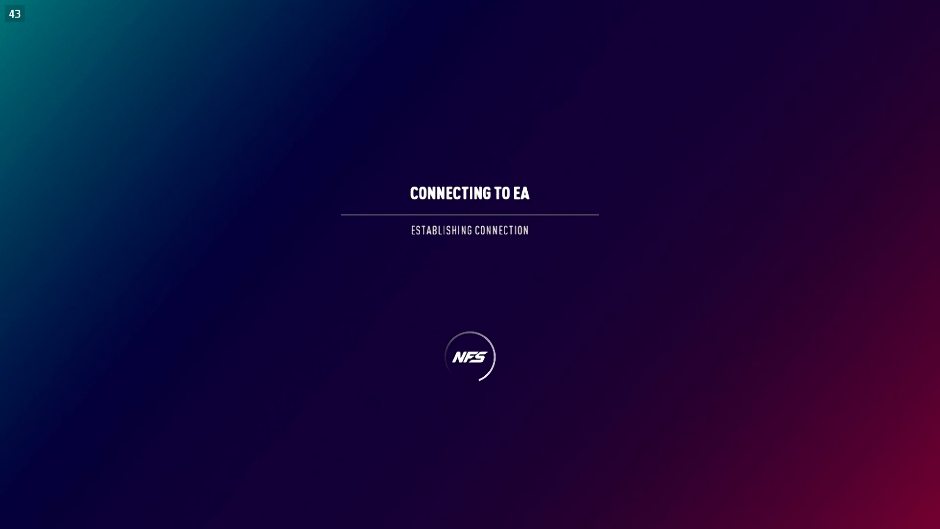